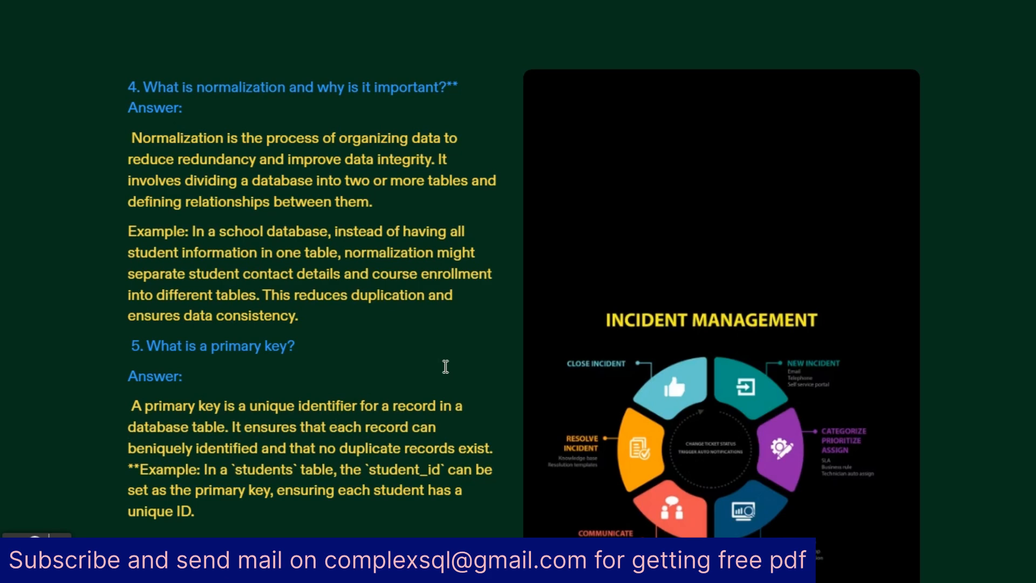
{"action": "scroll", "scroll_direction": "down", "scroll_amount": 3}
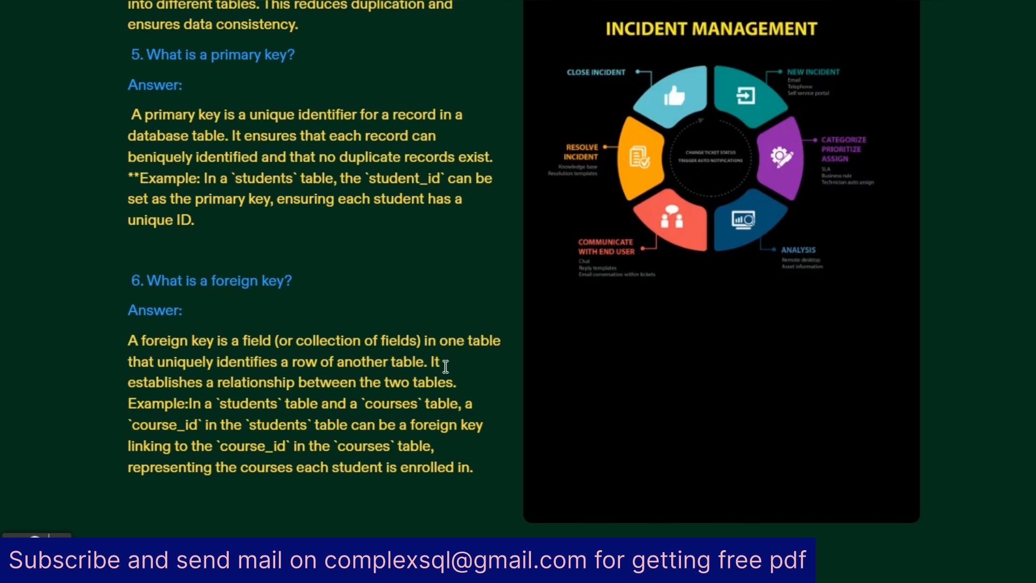
{"action": "scroll", "scroll_direction": "down", "scroll_amount": 3}
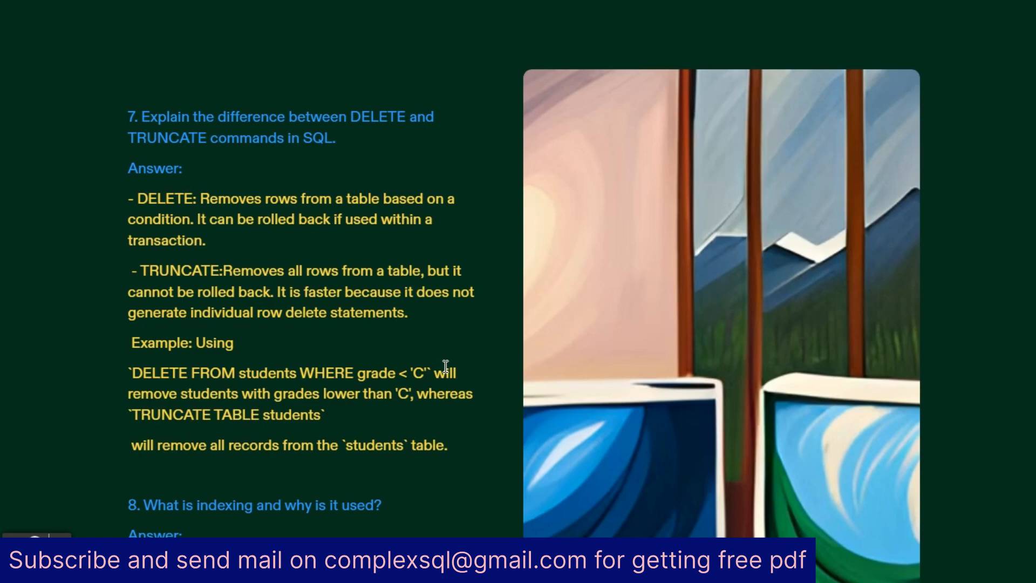
{"action": "scroll", "scroll_direction": "down", "scroll_amount": 3}
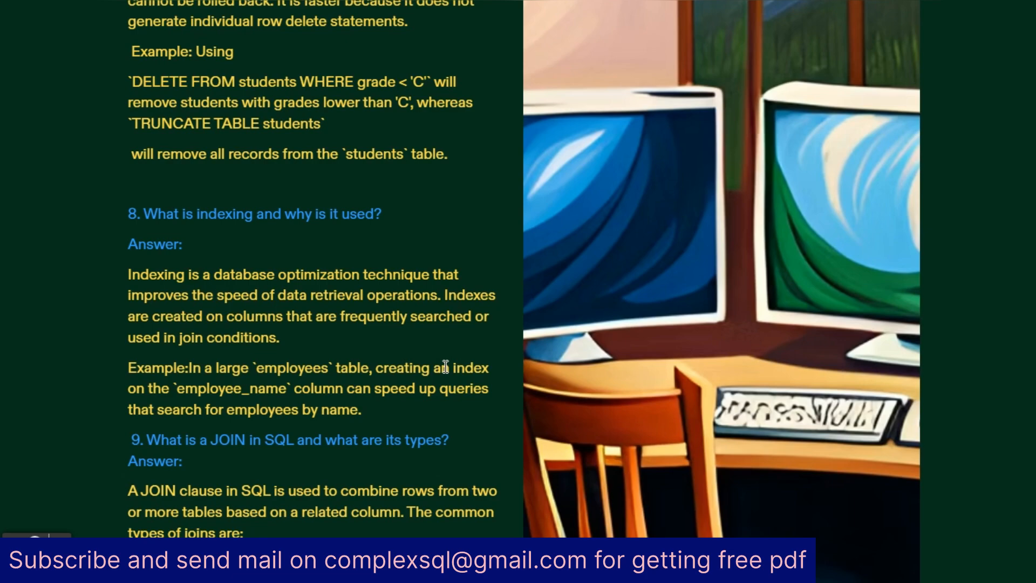
{"action": "scroll", "scroll_direction": "down", "scroll_amount": 3}
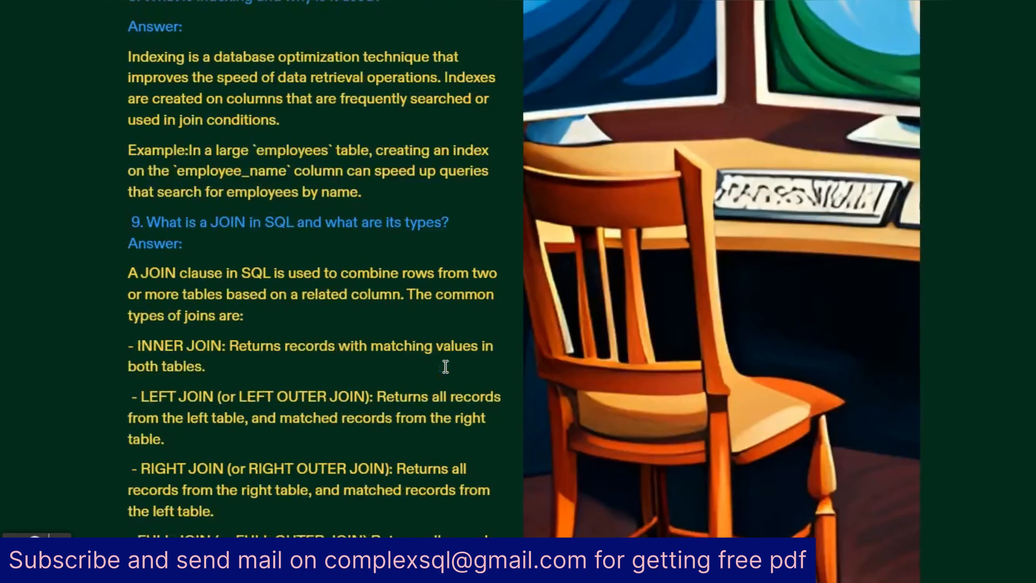
{"action": "scroll", "scroll_direction": "down", "scroll_amount": 3}
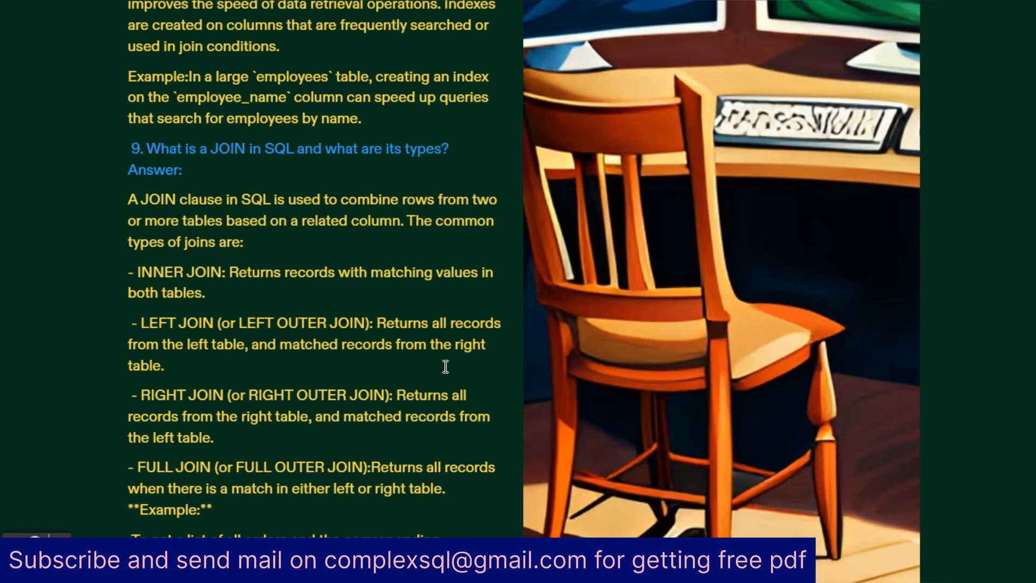
{"action": "scroll", "scroll_direction": "down", "scroll_amount": 3}
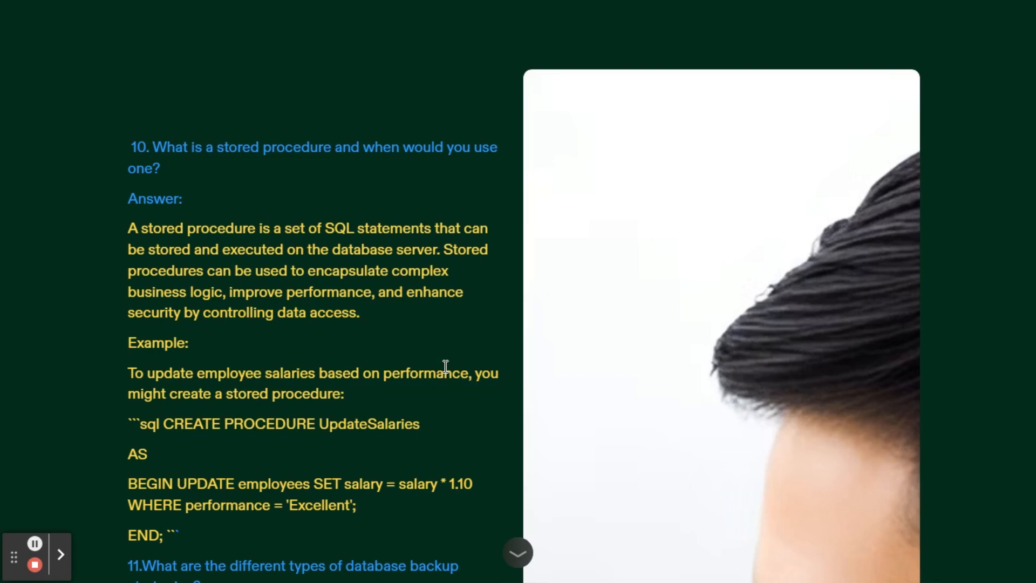
{"action": "scroll", "scroll_direction": "down", "scroll_amount": 3}
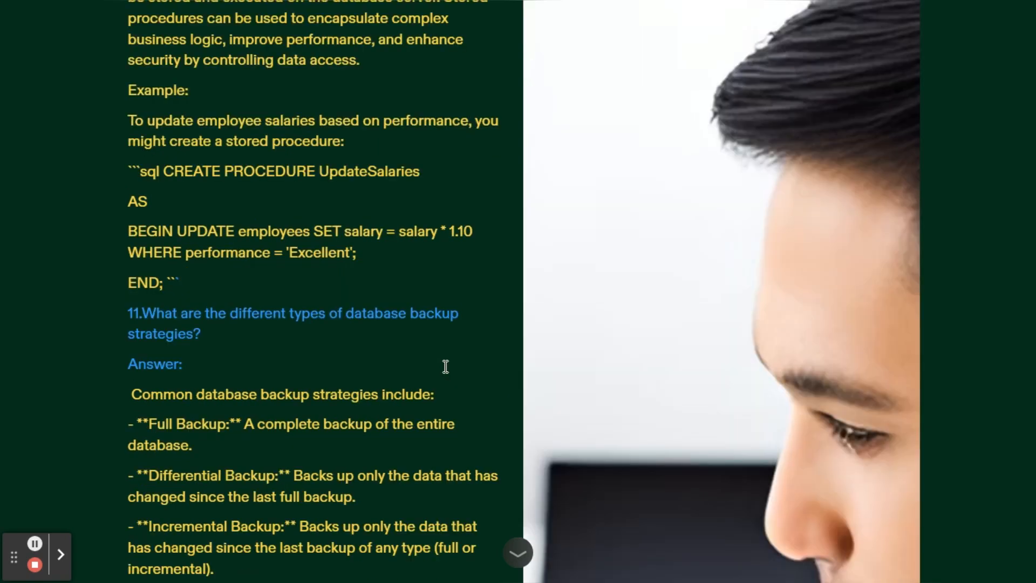
{"action": "scroll", "scroll_direction": "down", "scroll_amount": 3}
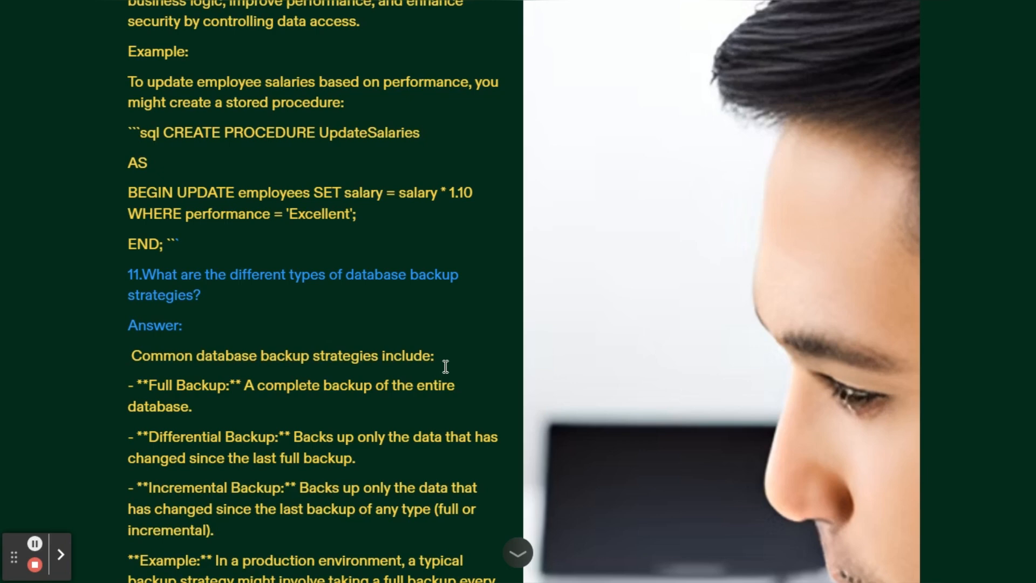
{"action": "scroll", "scroll_direction": "down", "scroll_amount": 3}
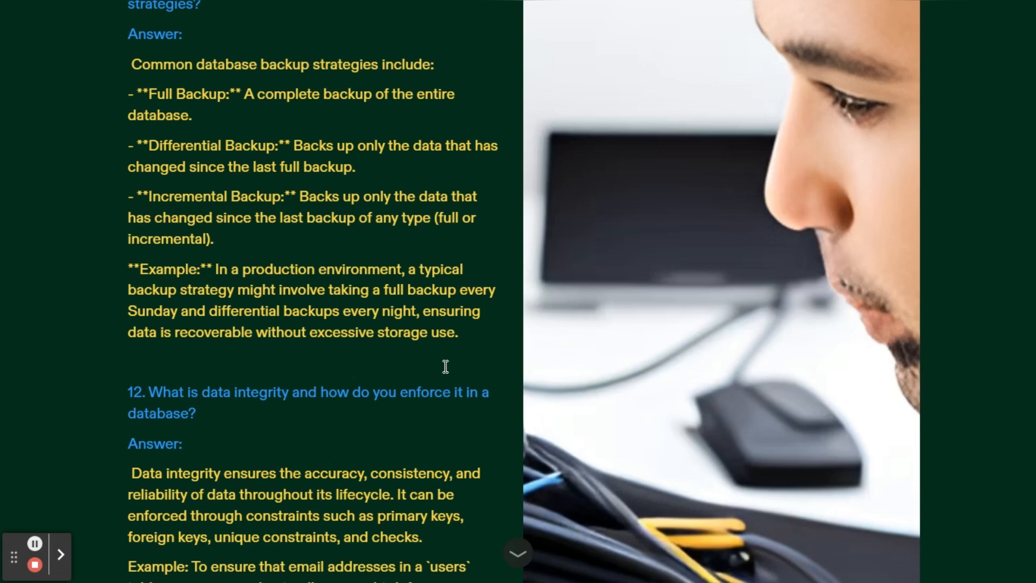
{"action": "scroll", "scroll_direction": "down", "scroll_amount": 3}
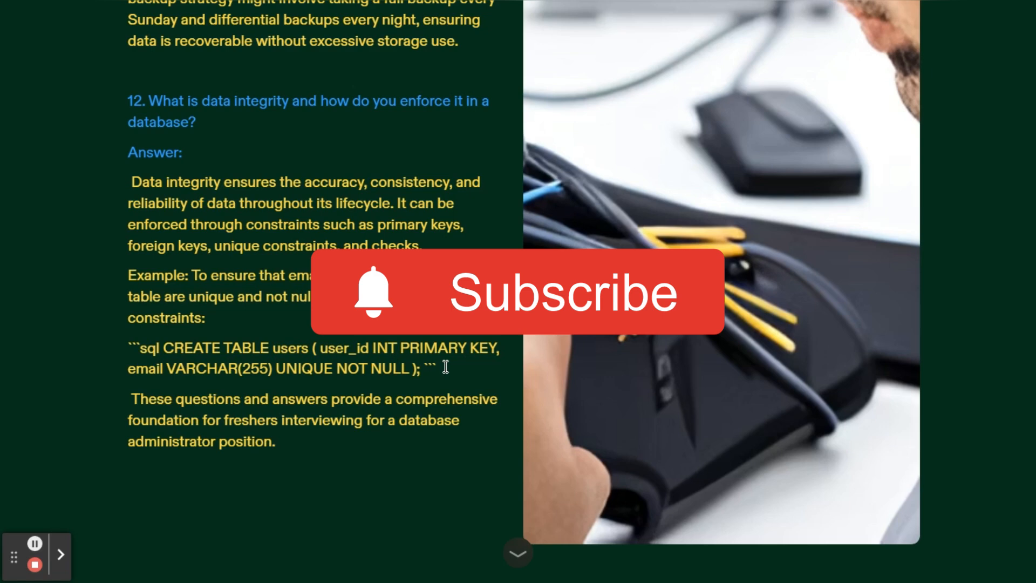
{"action": "mouse_move", "coordinate": [35, 565]}
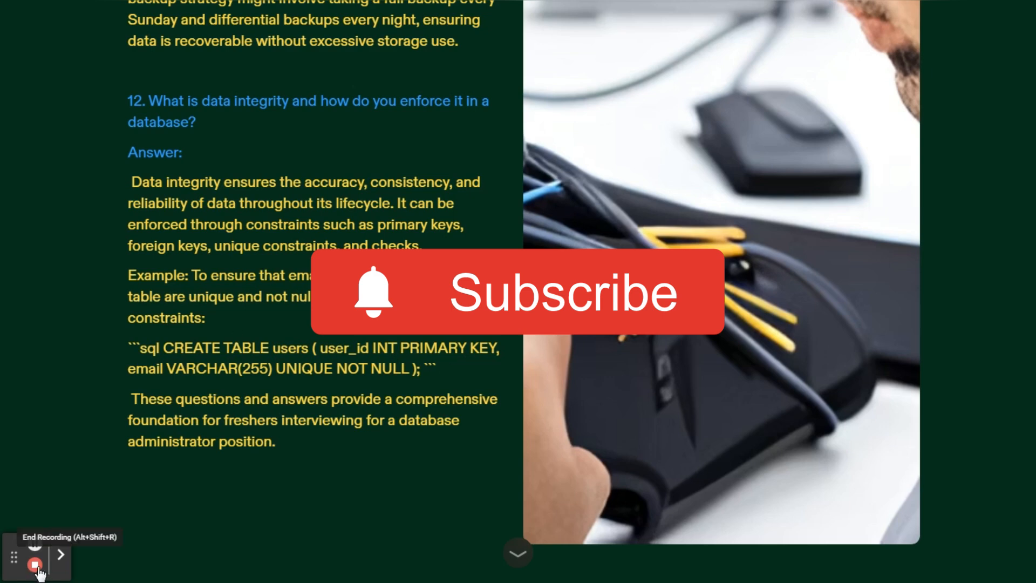